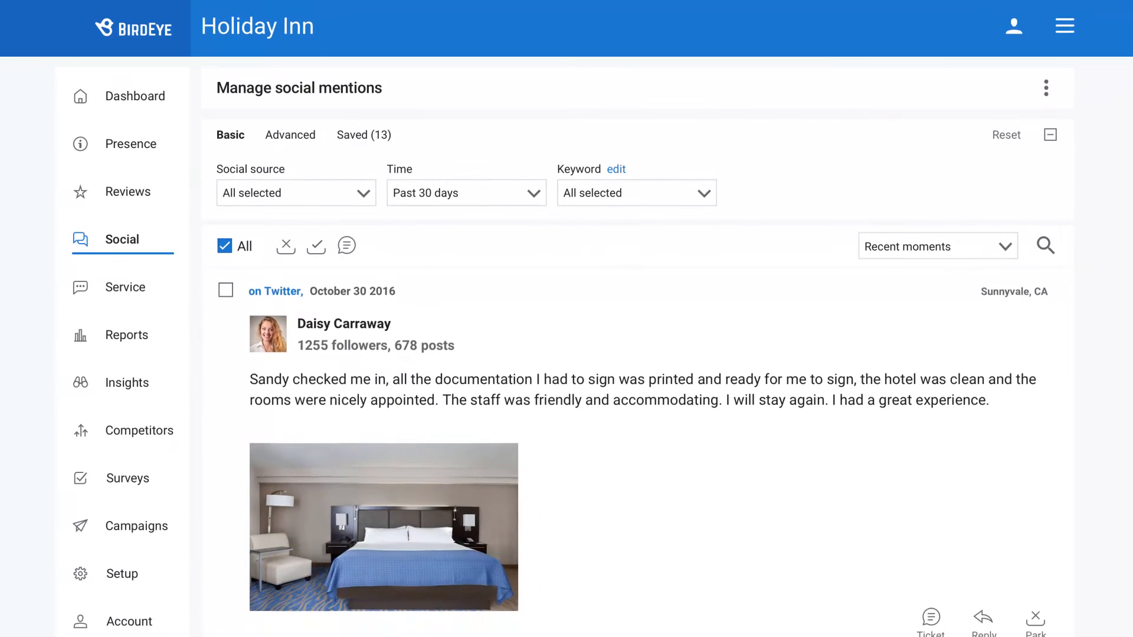
# Ticket Cordelia Lear's 2-star October 14, 2016 Google review, then view the Service ticket list.
pyautogui.scroll(-3)
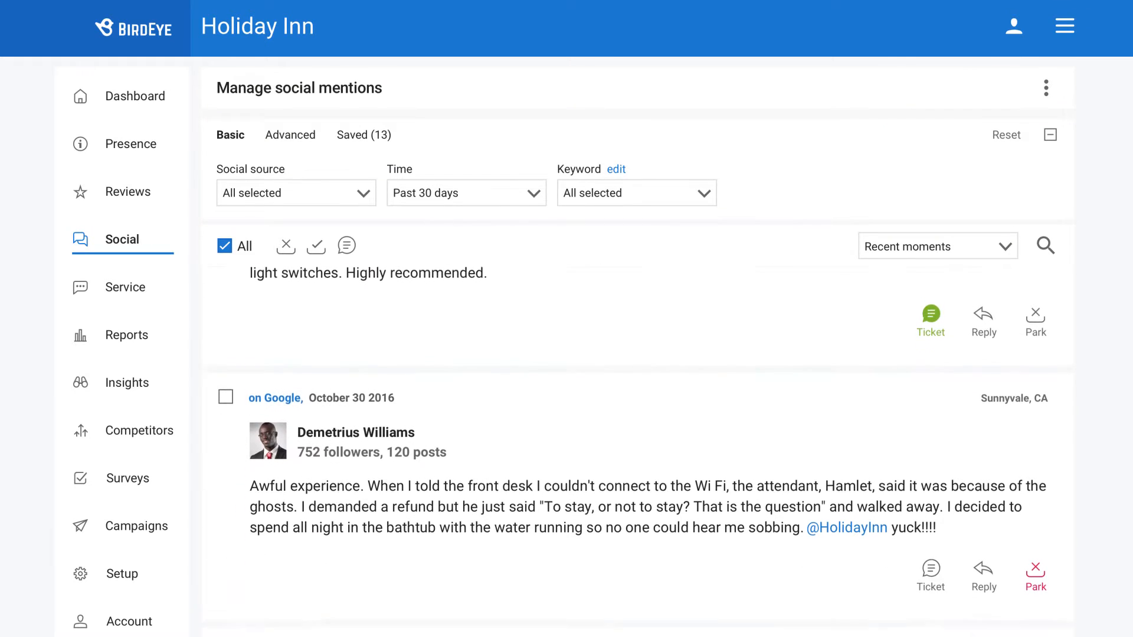
pyautogui.scroll(-3)
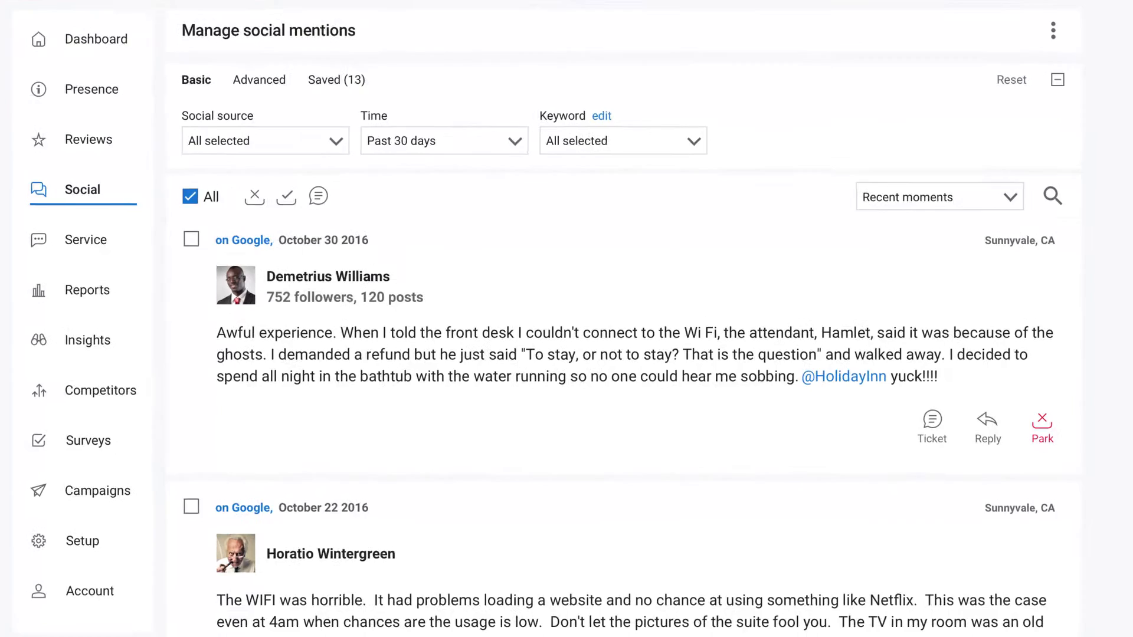
pyautogui.scroll(-3)
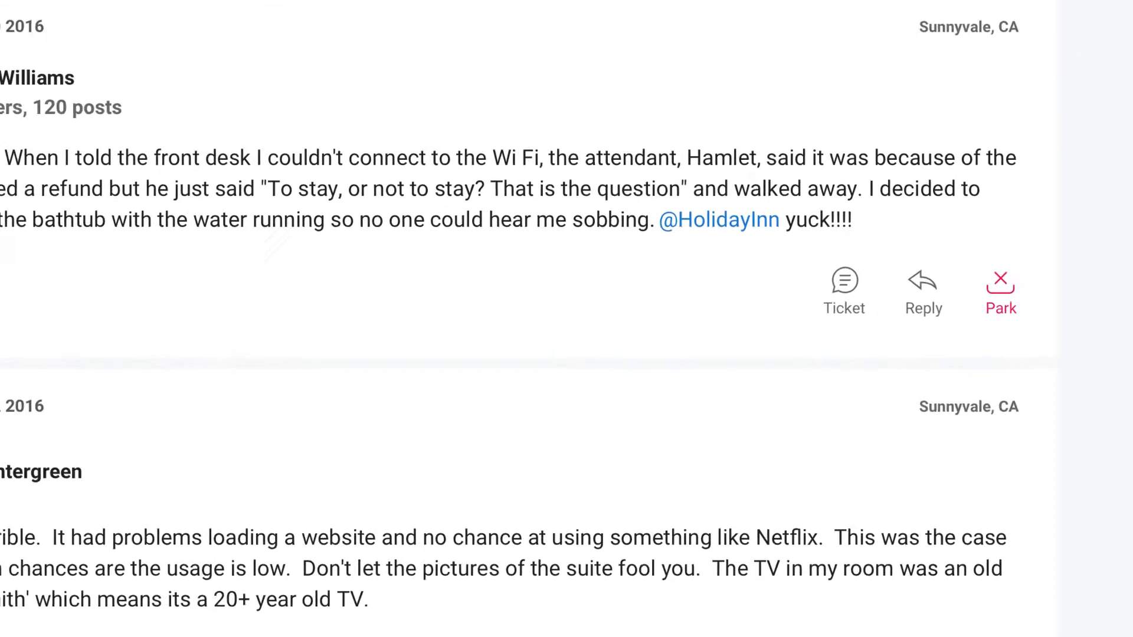
pyautogui.click(844, 280)
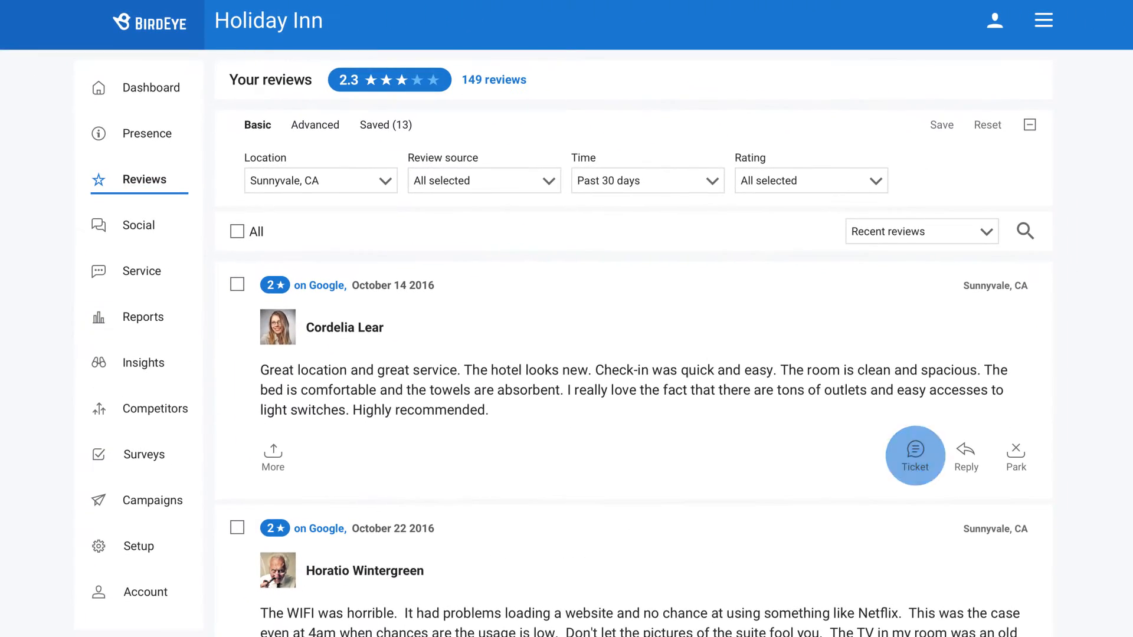
pyautogui.click(914, 456)
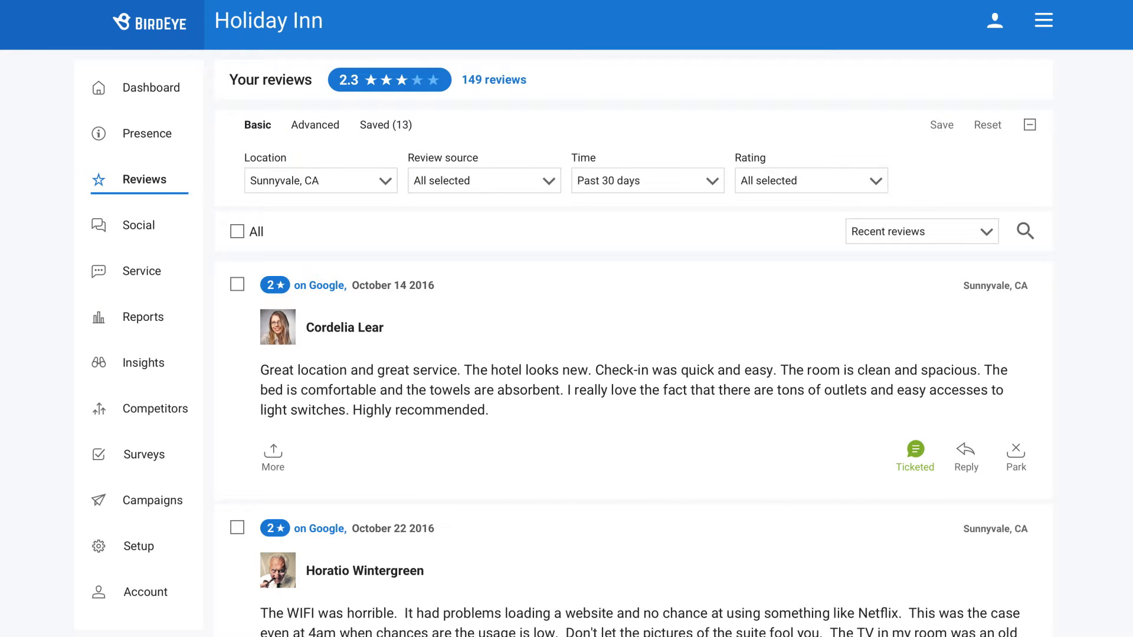
pyautogui.click(142, 271)
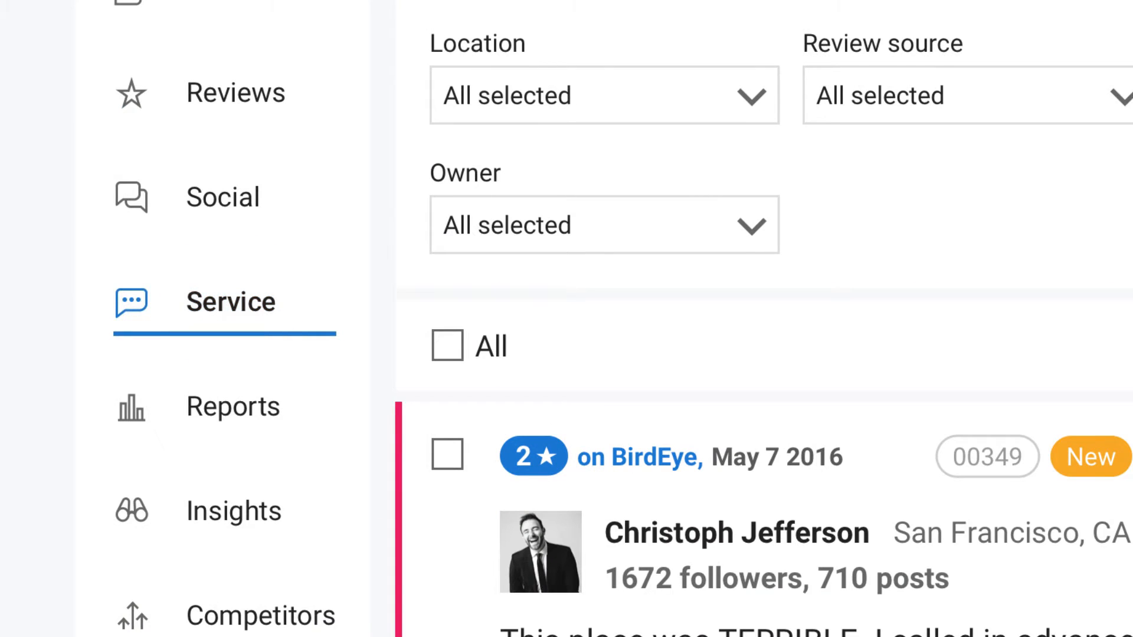
pyautogui.scroll(-3)
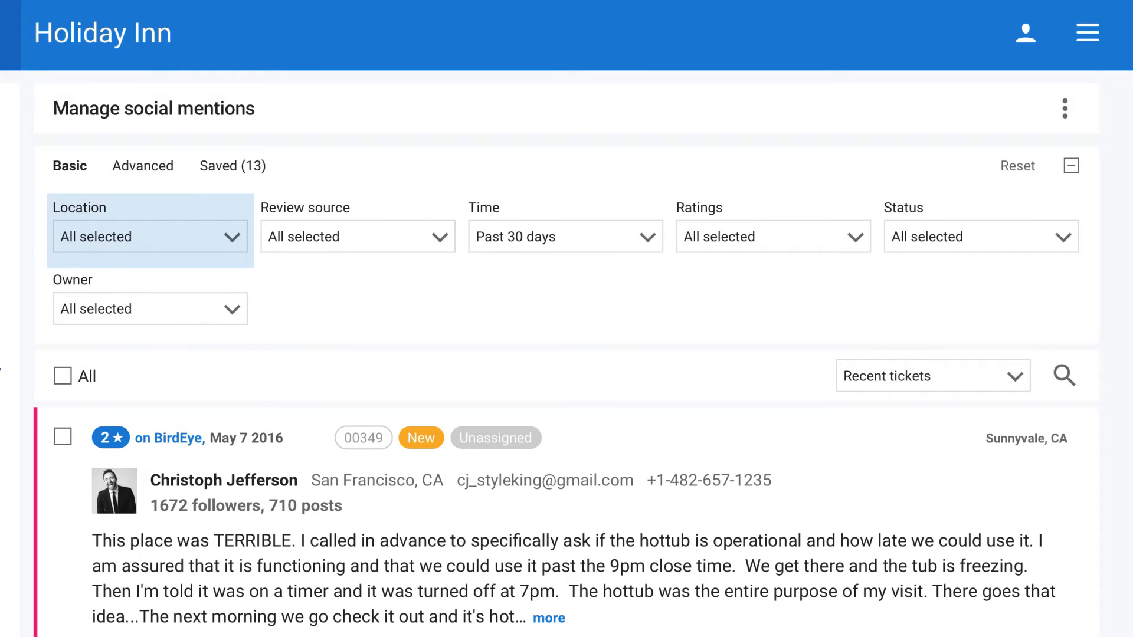
pyautogui.click(979, 236)
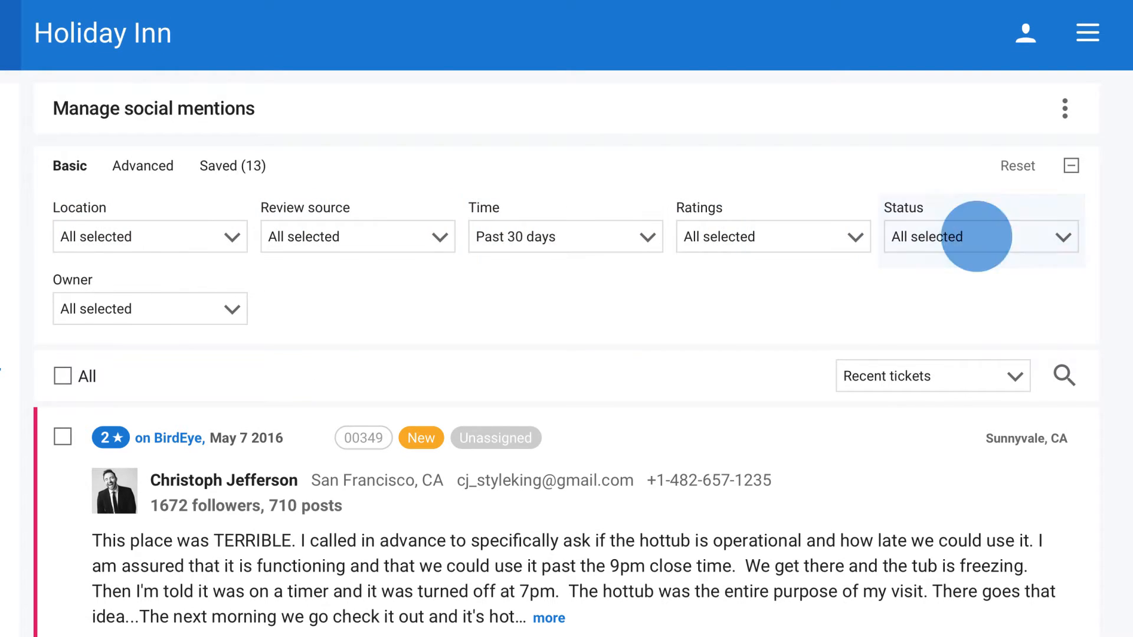
pyautogui.click(978, 236)
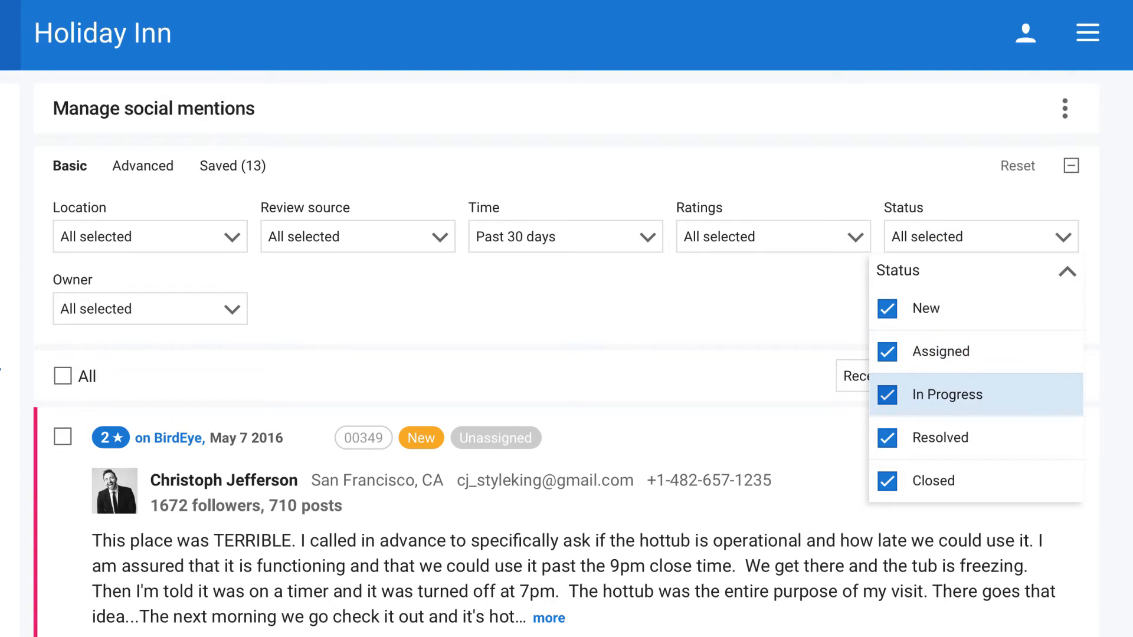
pyautogui.moveTo(934, 480)
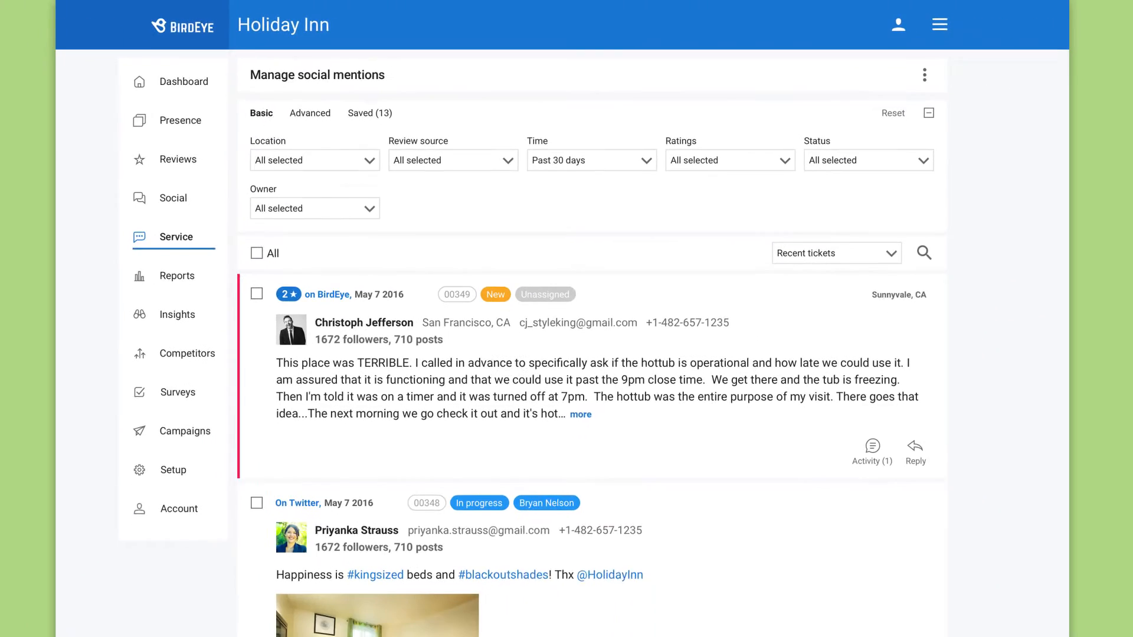
# Show the Average Resolution Time Over Time service report and list its other report views.
pyautogui.click(176, 275)
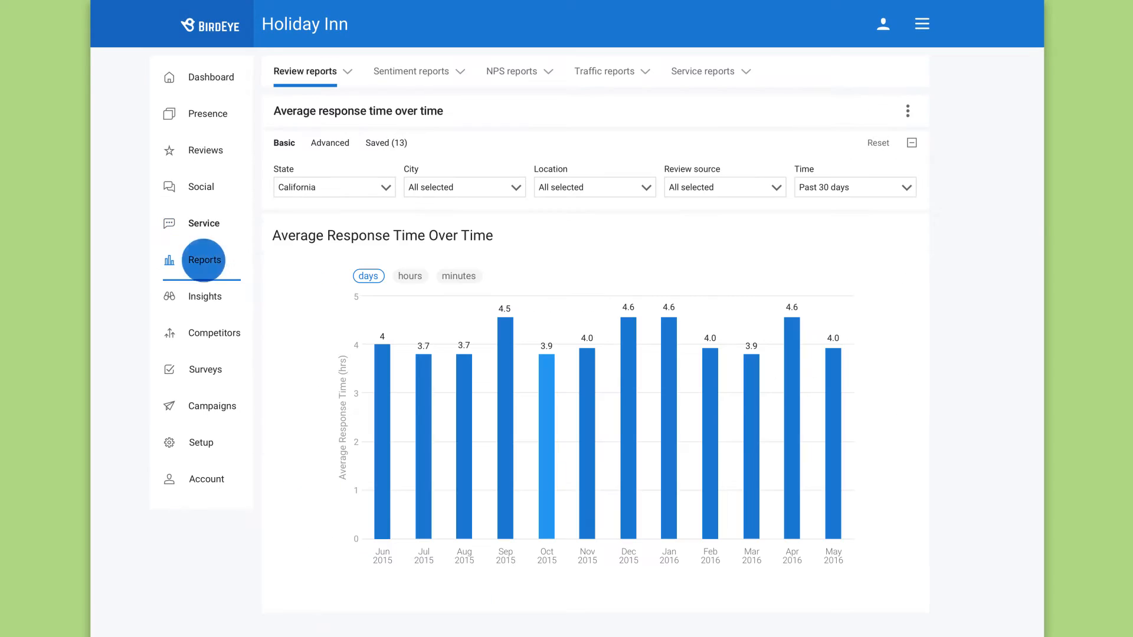
pyautogui.click(701, 70)
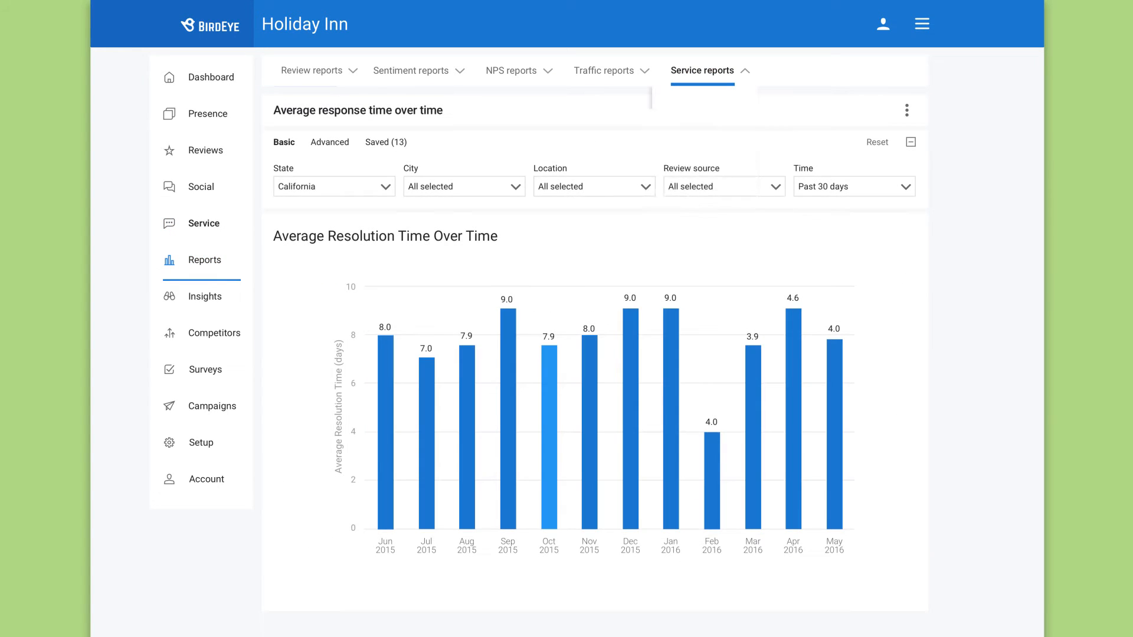
pyautogui.click(701, 71)
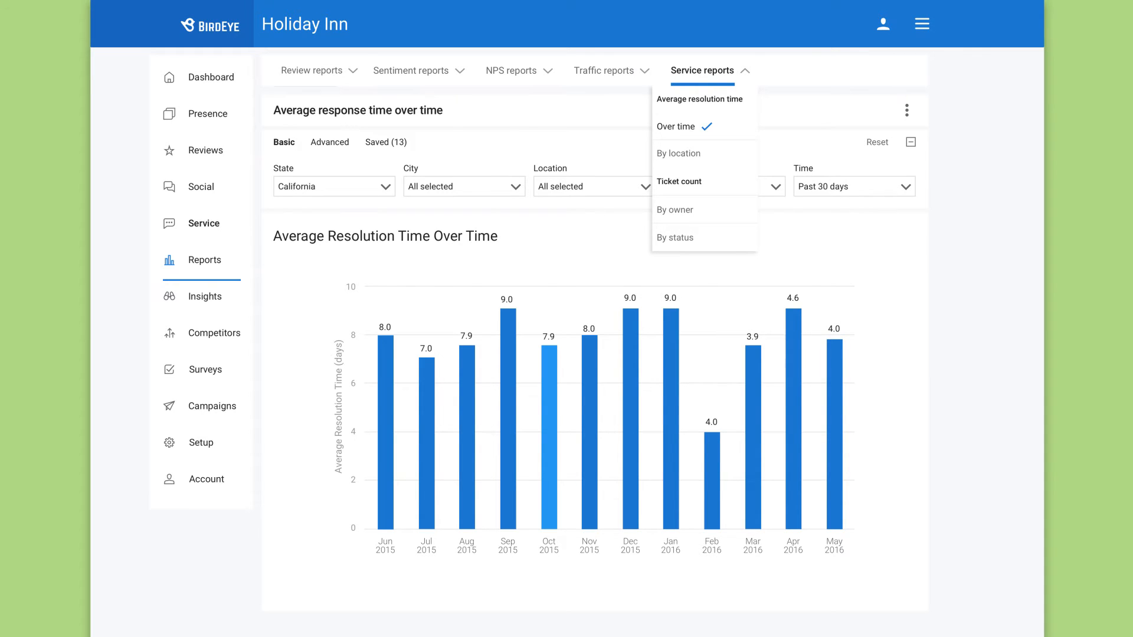
# Switch service reports through resolution time by location, ticket count by status, then by owner.
pyautogui.click(678, 152)
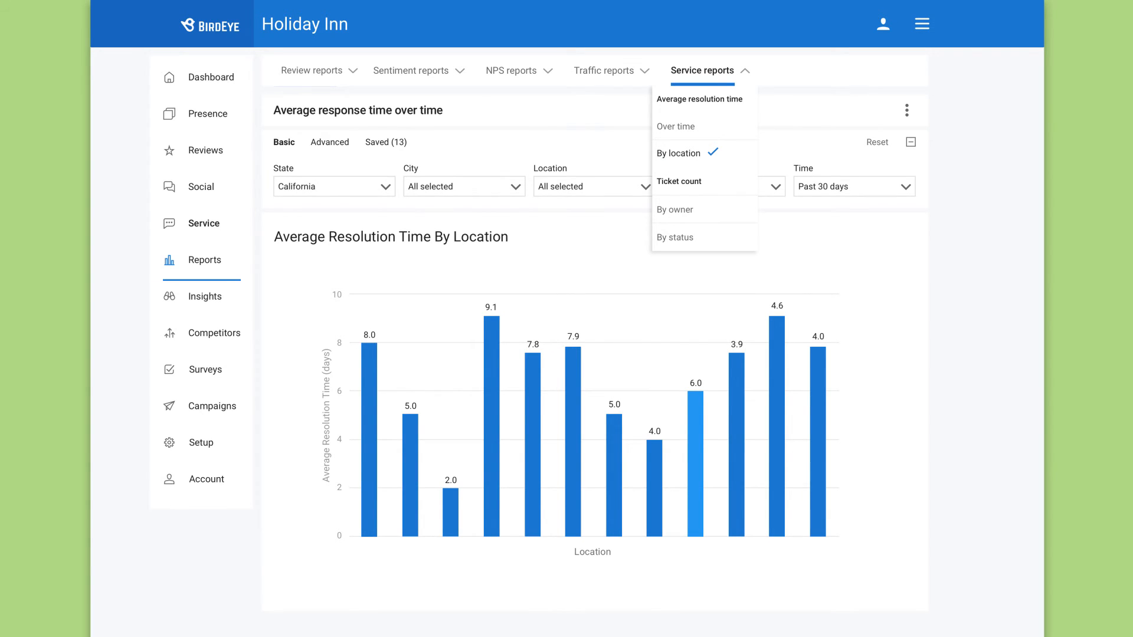
pyautogui.click(673, 237)
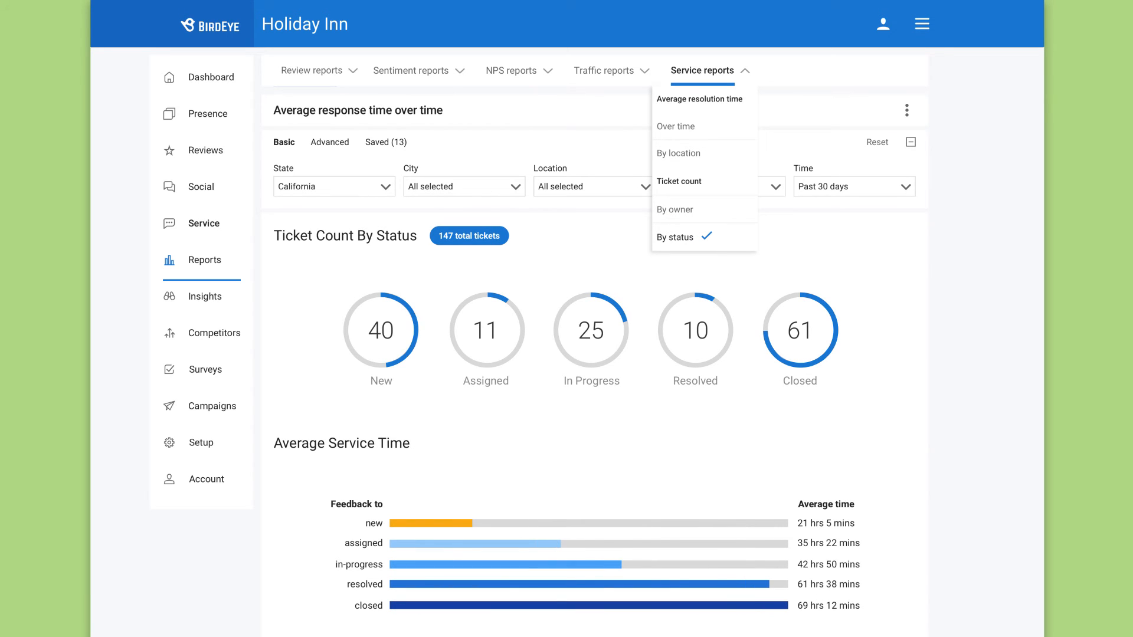
pyautogui.click(674, 209)
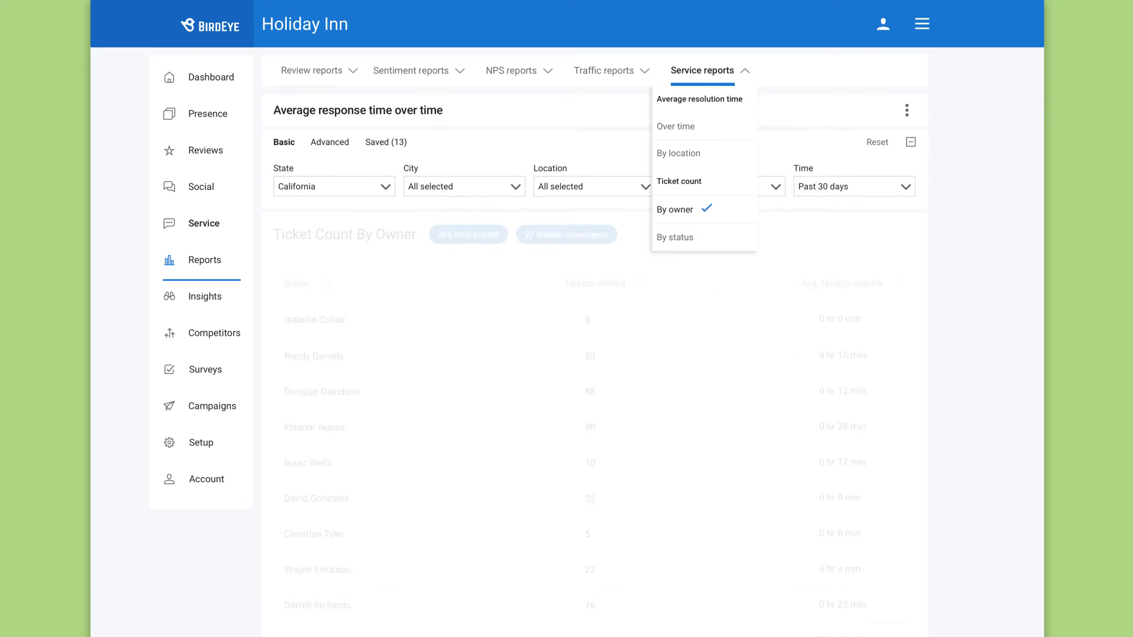